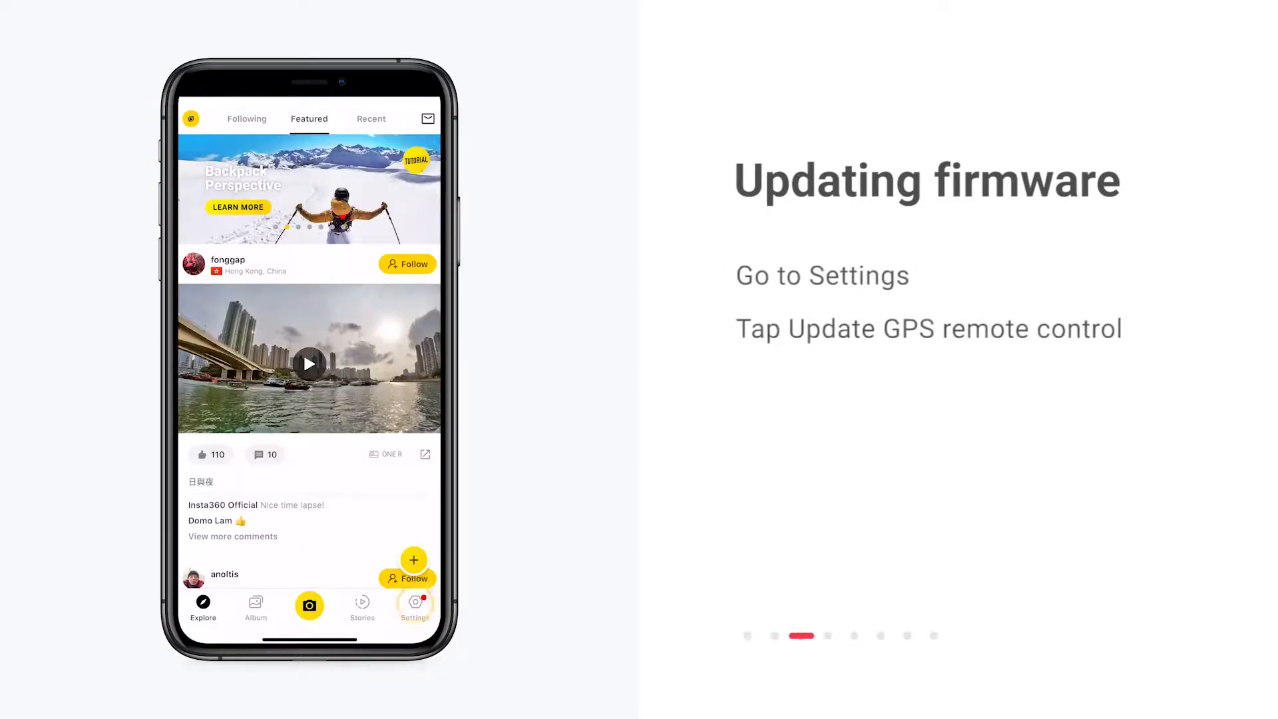
Step: Select the Insta360 Remote under the app's remote update settings and start its 1.0.8.2 firmware update
left_click(414, 607)
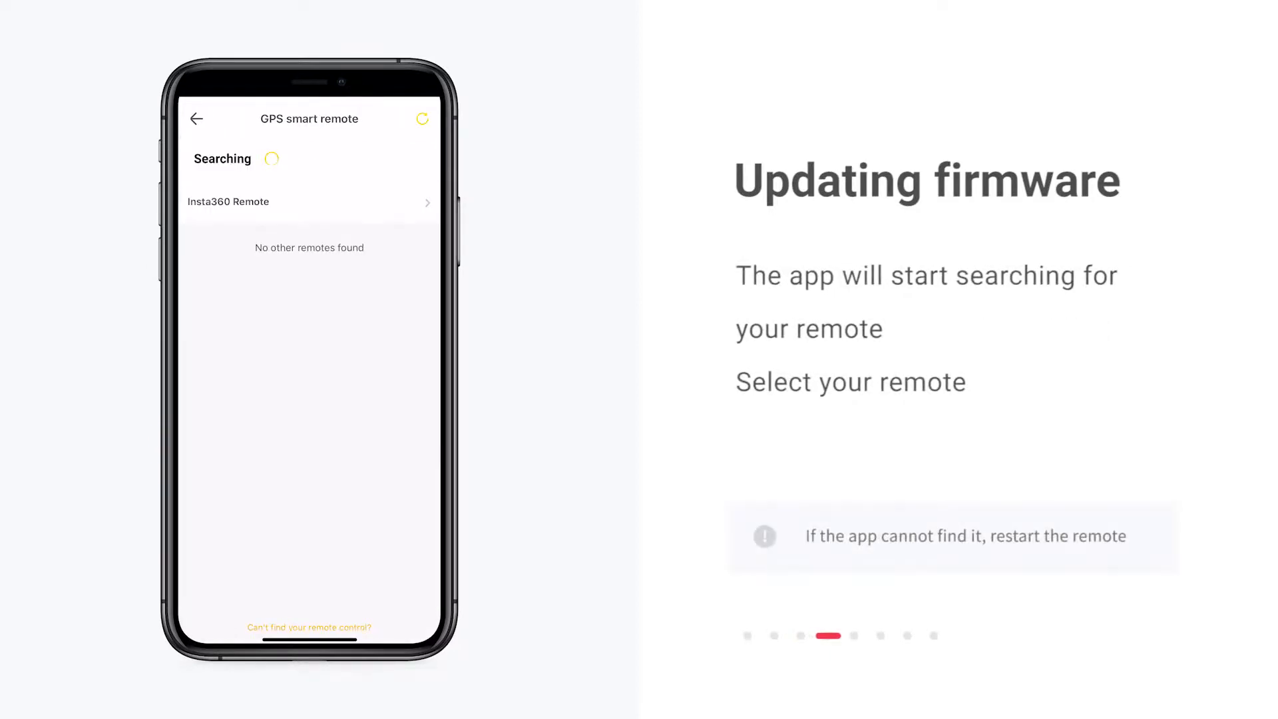
left_click(308, 201)
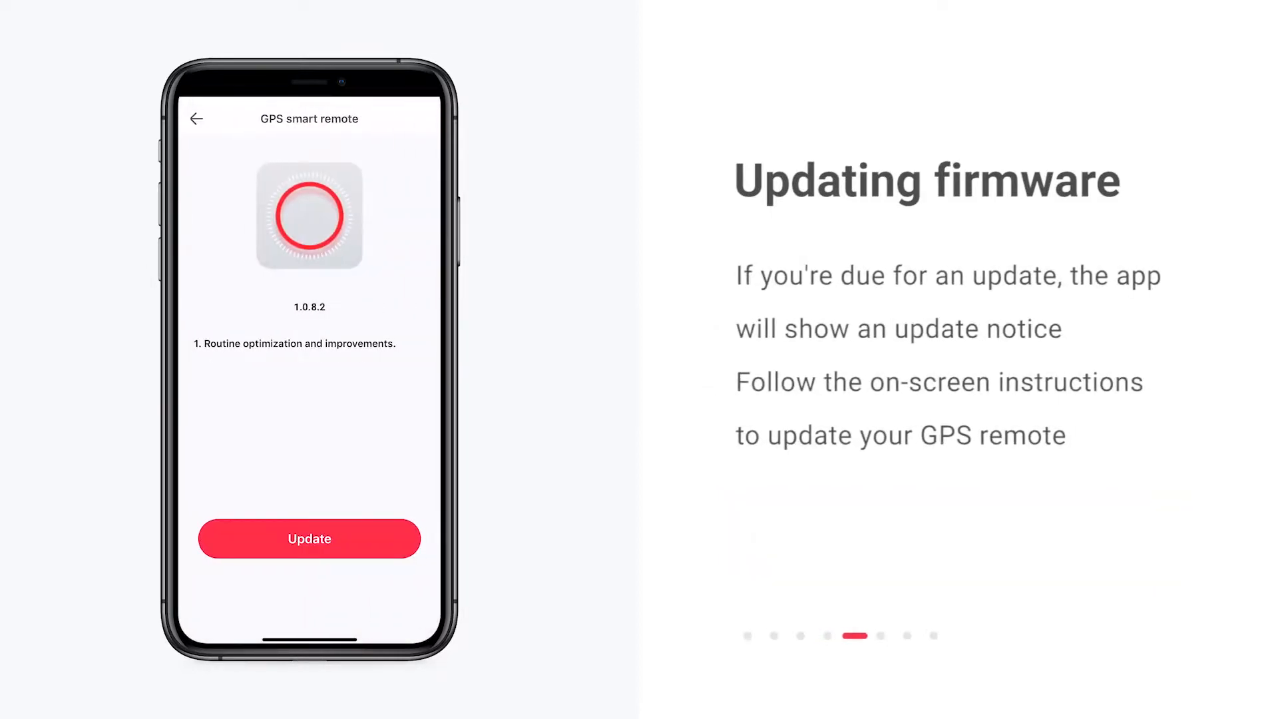
left_click(308, 538)
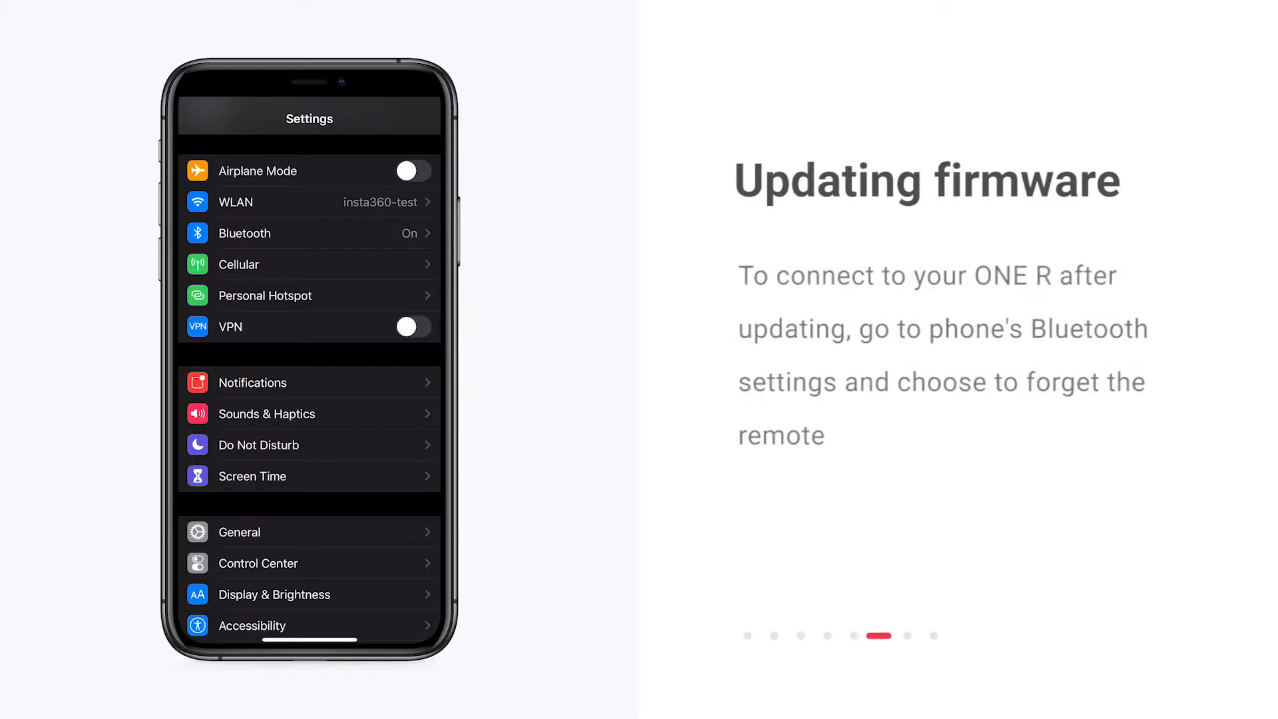
Step: Forget the Insta360 Remote from the iPhone's Bluetooth device list and confirm
left_click(406, 233)
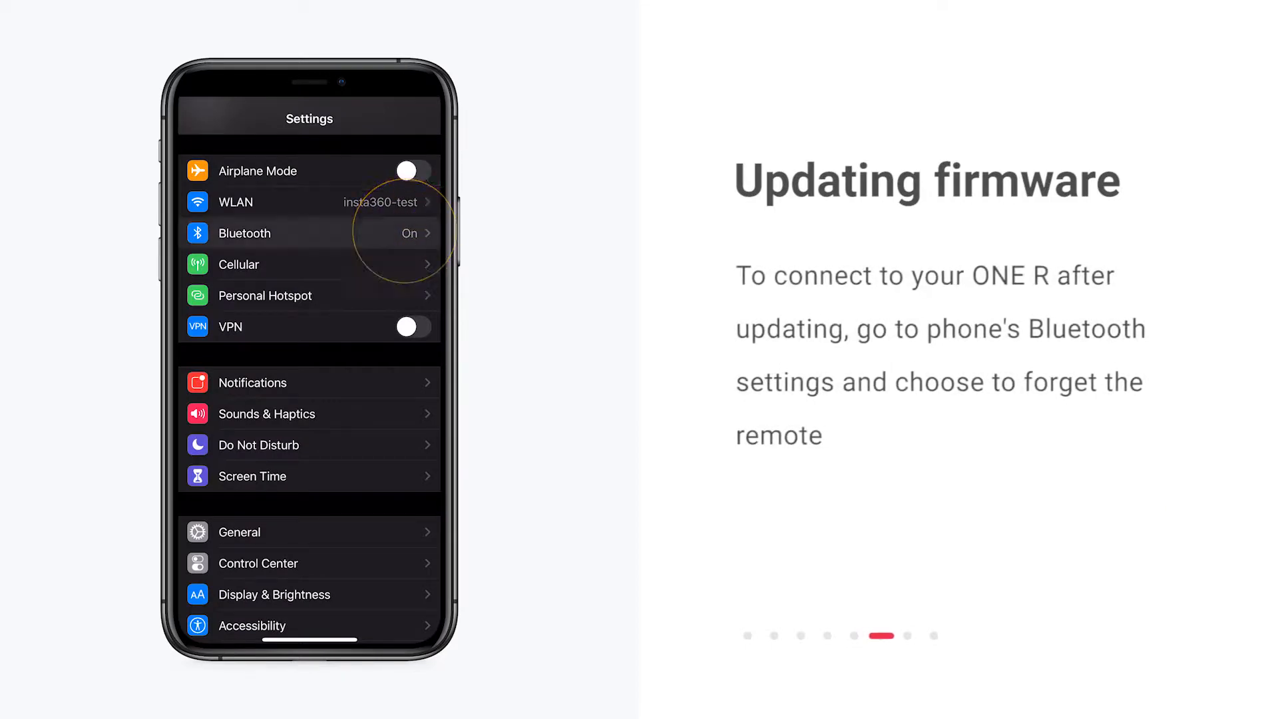
left_click(308, 233)
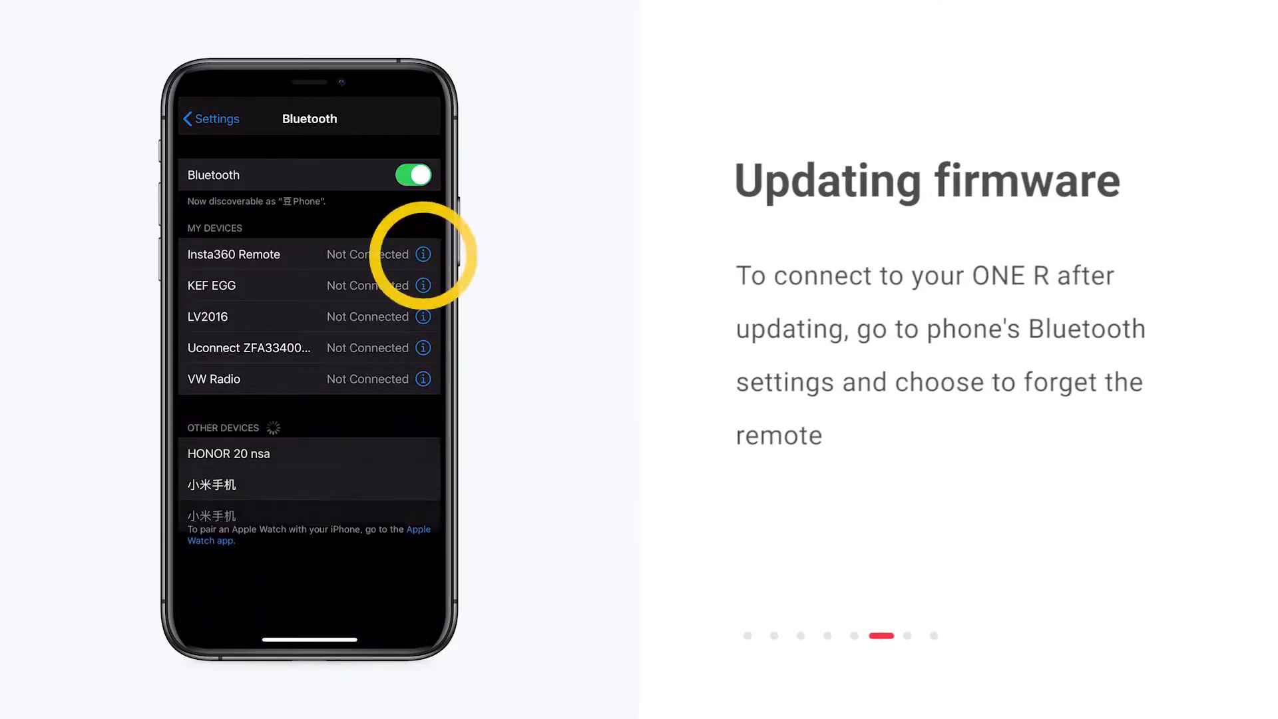
left_click(422, 253)
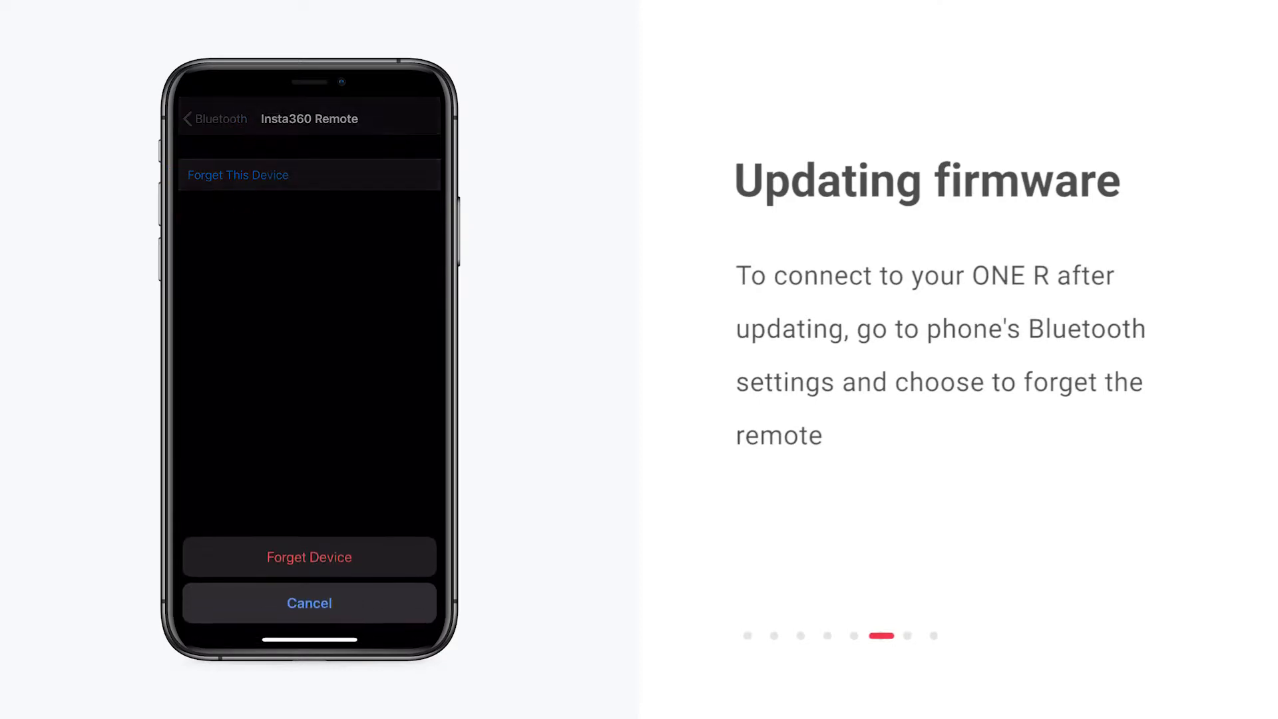
left_click(309, 556)
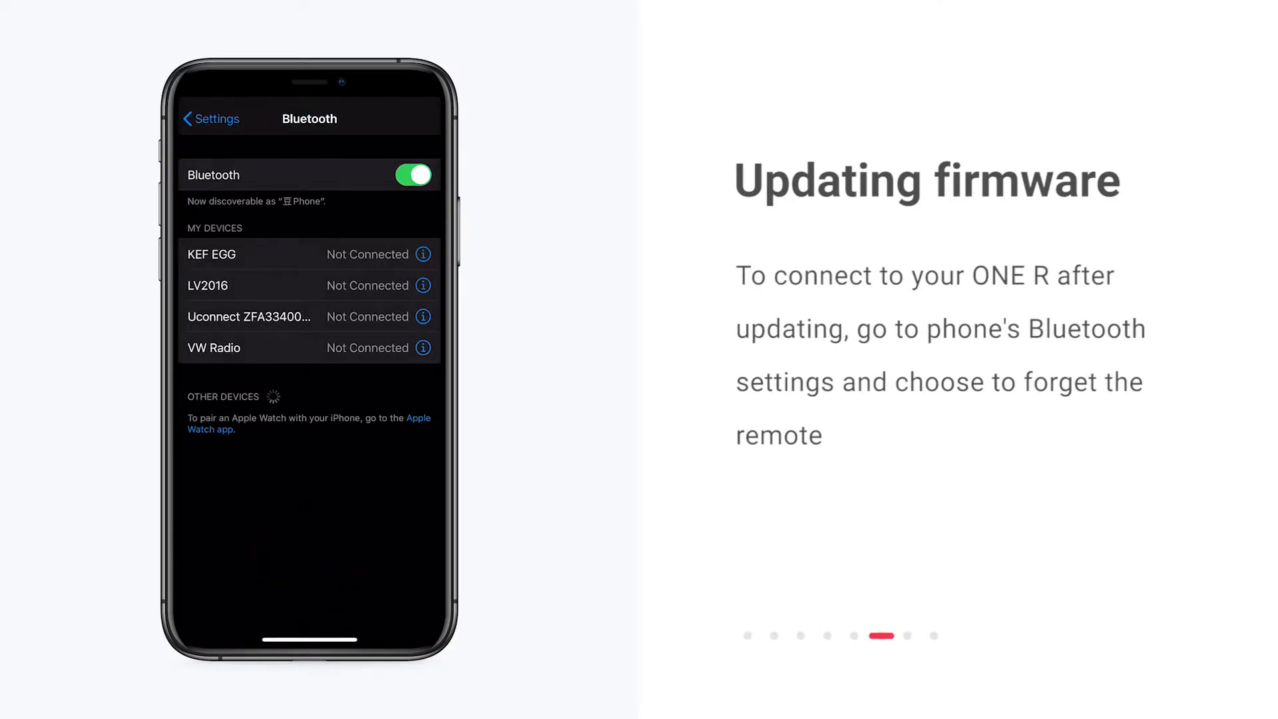